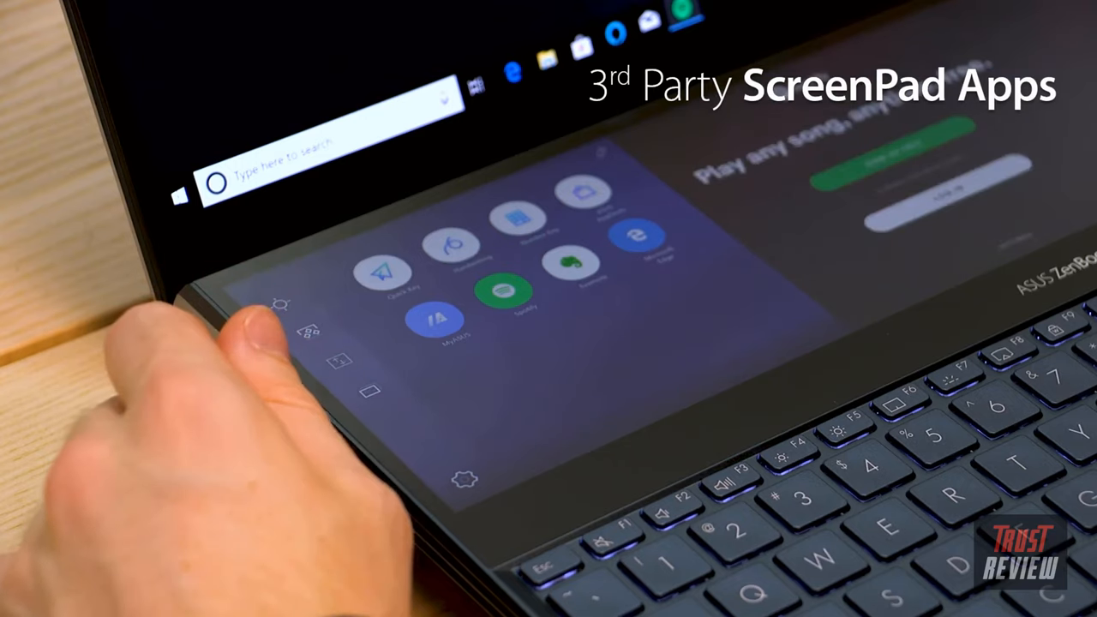
Step: Show the It's My Light profile's three keyboard colour zones (orange, red, blue) in PredatorSense Lighting
click(501, 291)
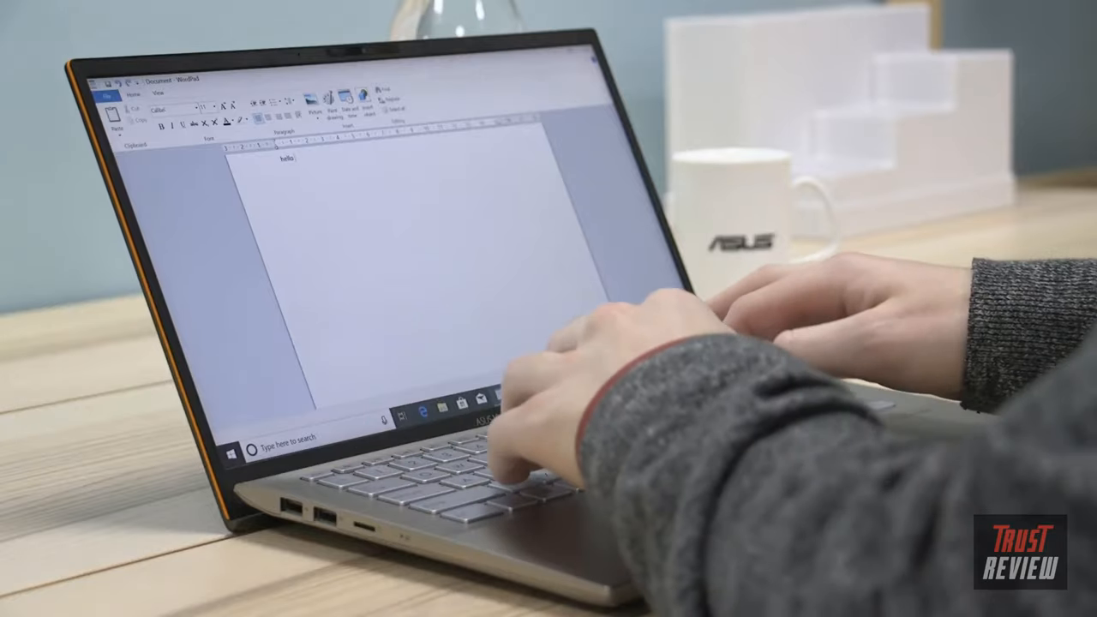
text(my name is tom)
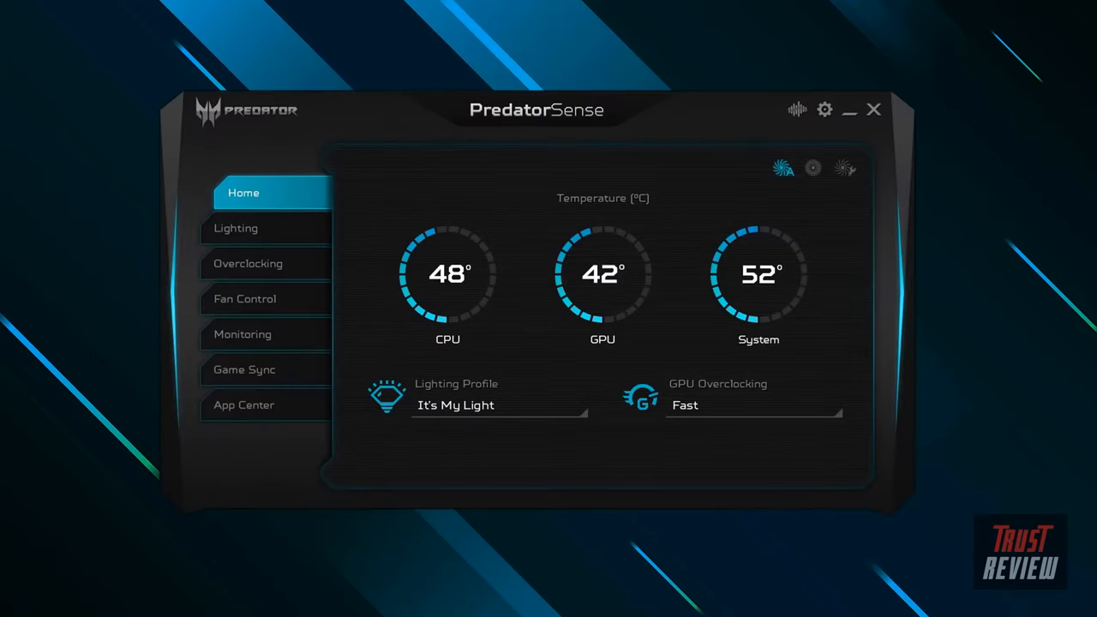
click(247, 228)
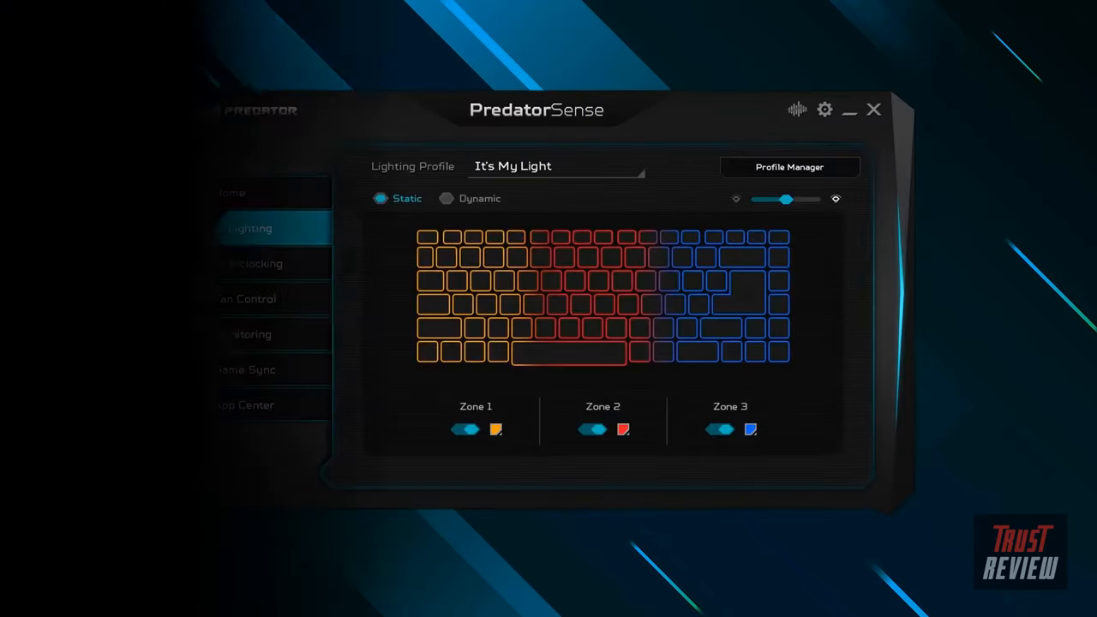